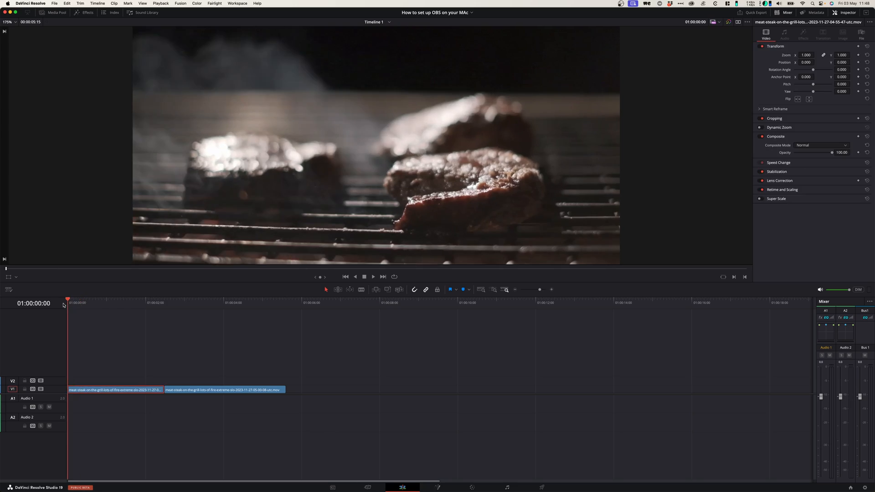
# - Preview several moments of the grill footage in the timeline
pyautogui.click(121, 303)
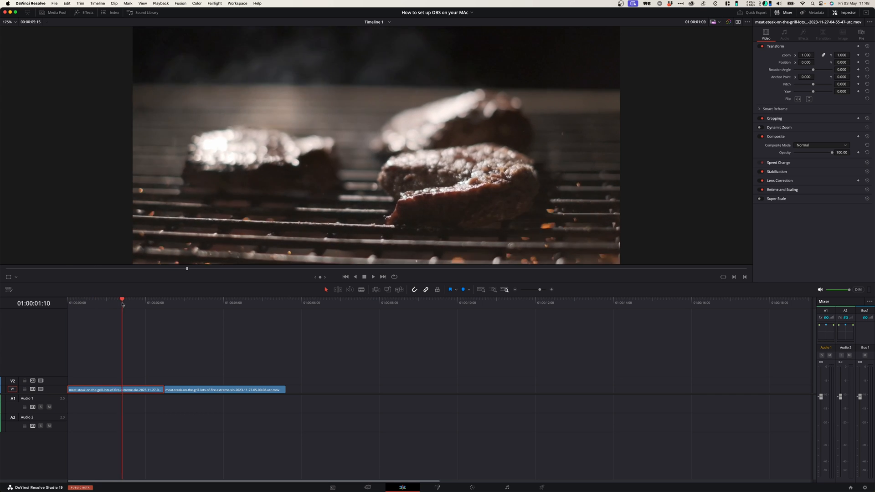
pyautogui.click(237, 302)
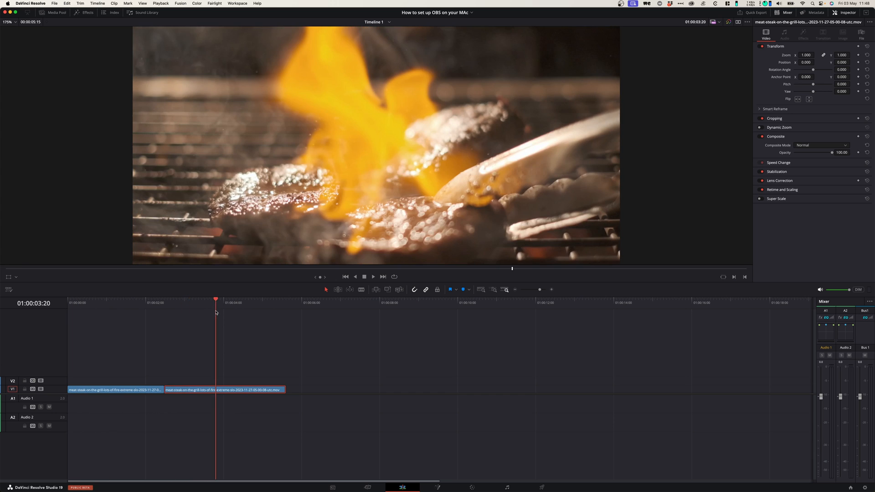
pyautogui.click(346, 277)
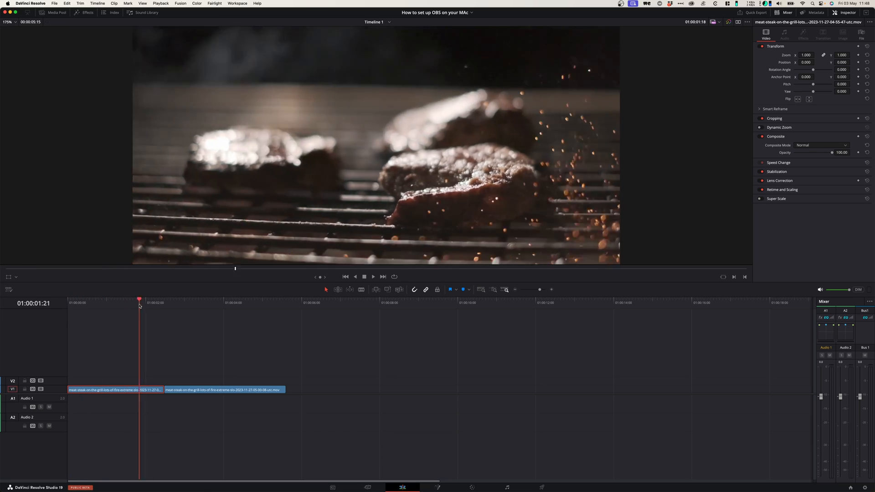
pyautogui.click(267, 300)
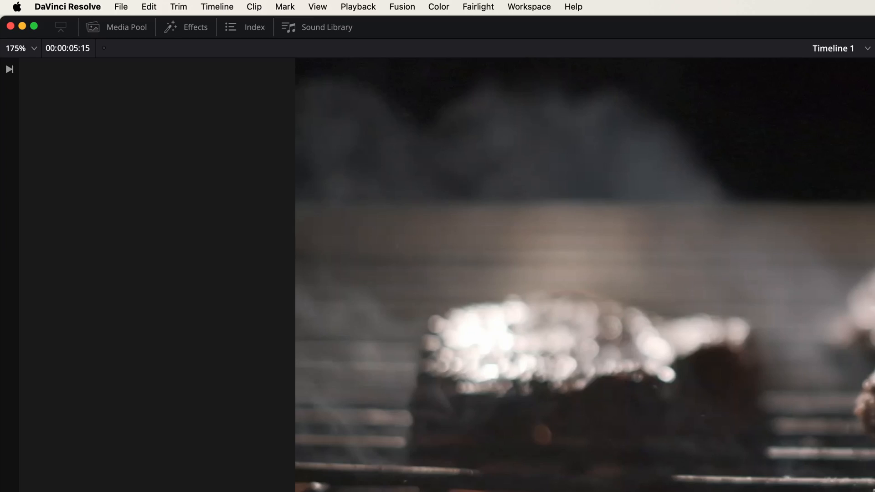
pyautogui.moveTo(133, 360)
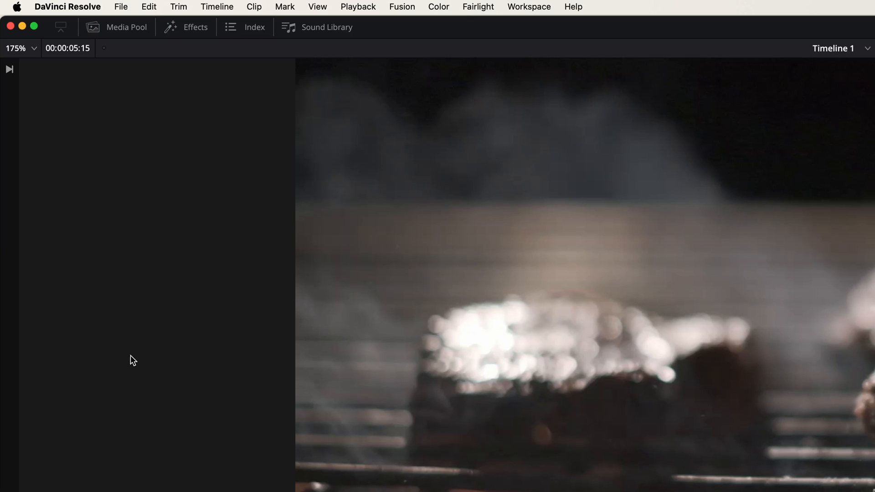
pyautogui.moveTo(22, 14)
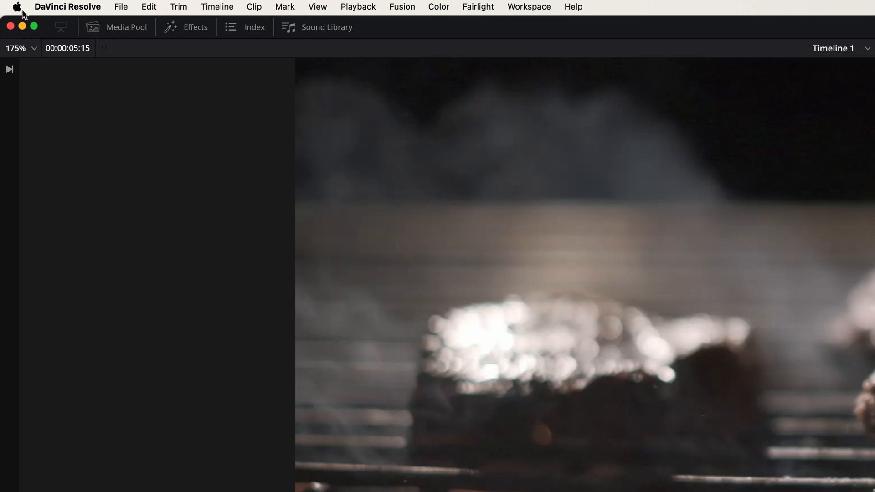
# - Bring up the DaVinci Resolve application menu to reach Preferences
pyautogui.click(66, 7)
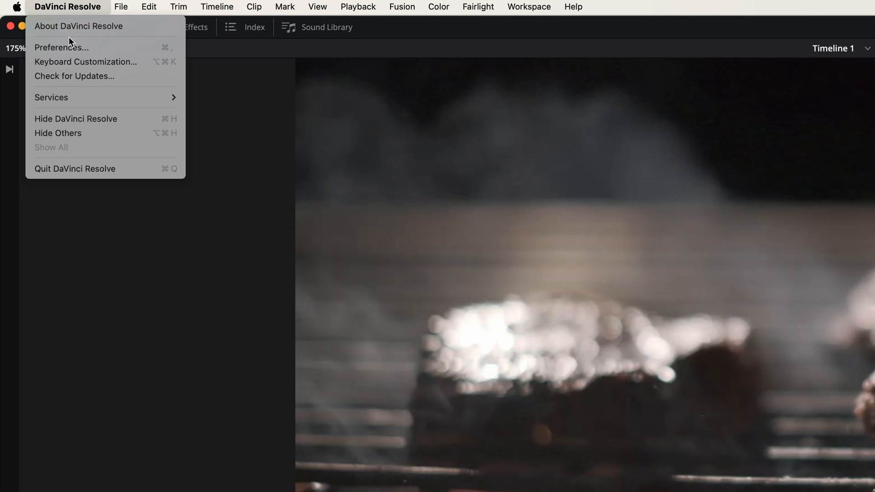
pyautogui.moveTo(105, 47)
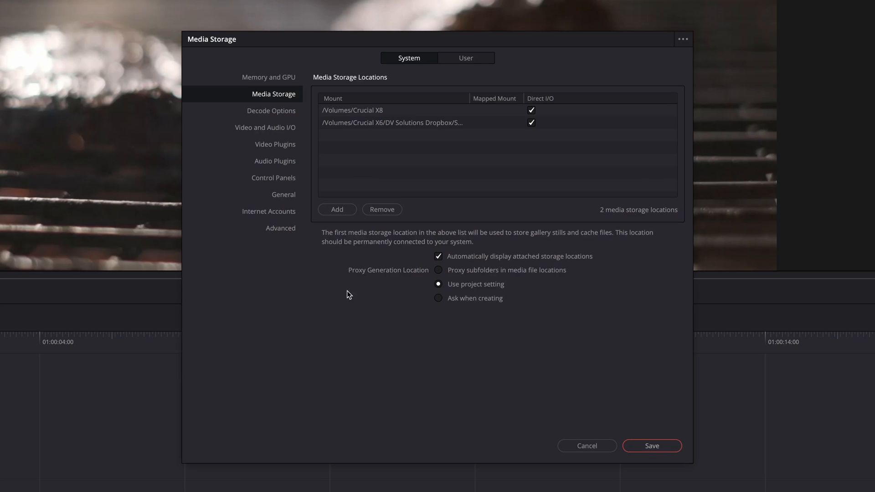
pyautogui.moveTo(263, 138)
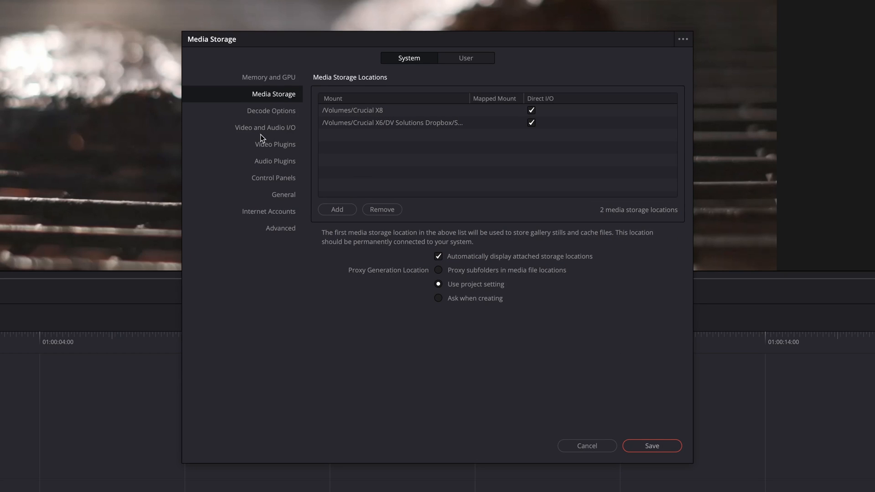
pyautogui.moveTo(283, 130)
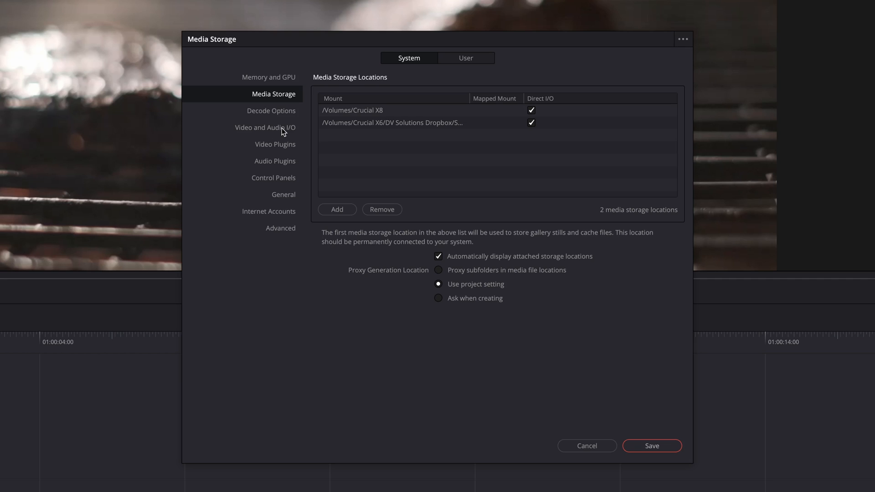
# - Choose the Samson C01U Pro Mic as the audio input device under Video and Audio I/O
pyautogui.click(265, 127)
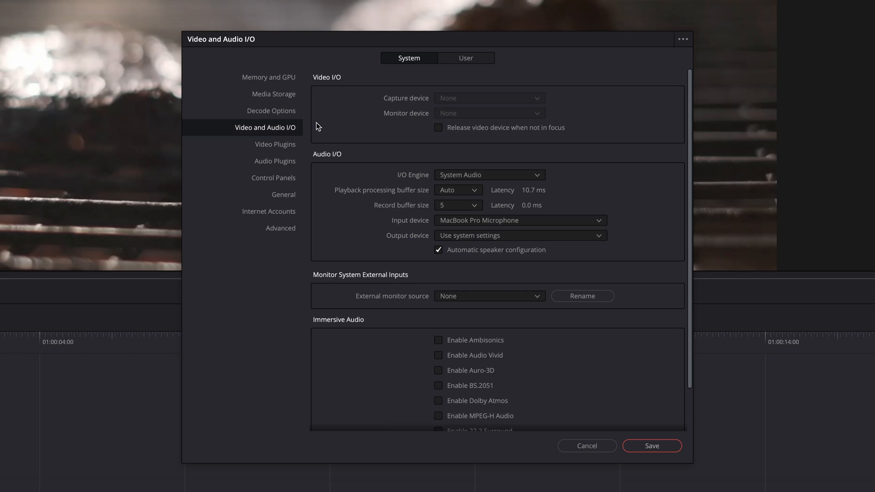
pyautogui.moveTo(450, 227)
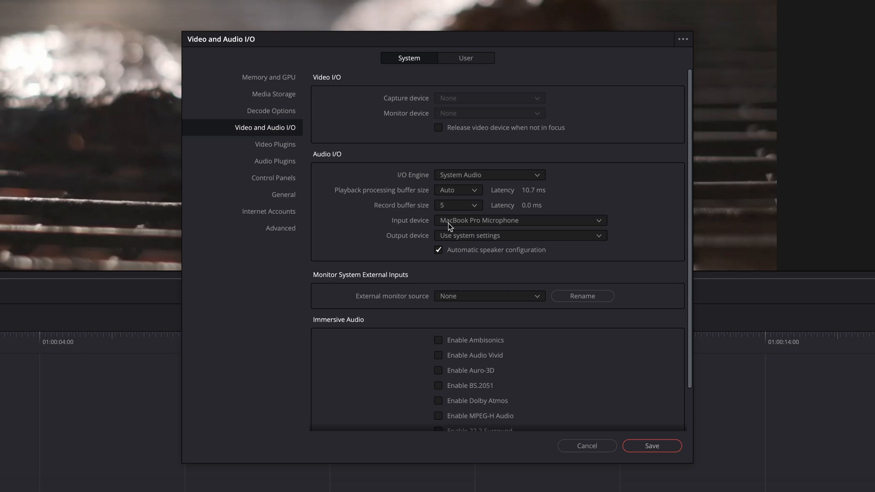
pyautogui.moveTo(513, 227)
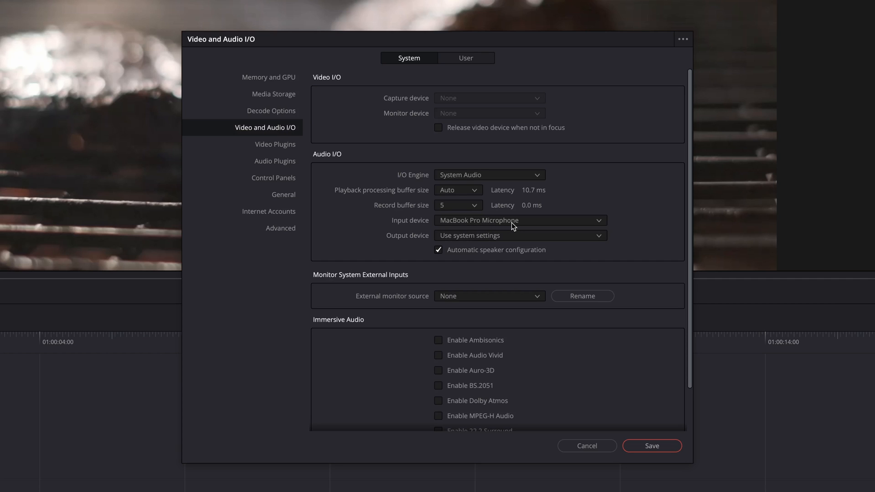
pyautogui.moveTo(516, 225)
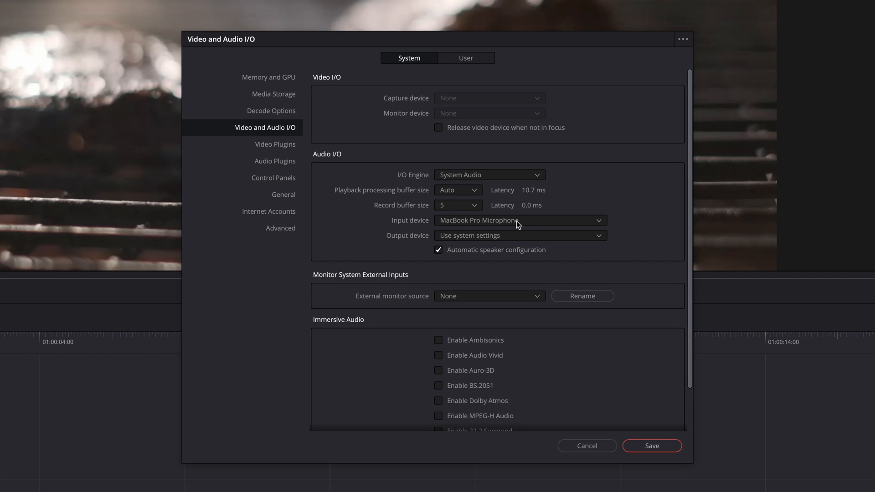
pyautogui.click(518, 220)
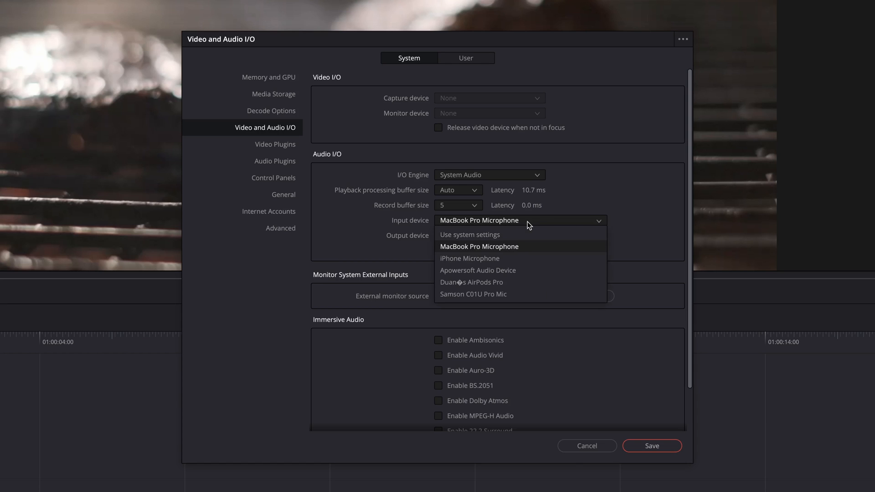
pyautogui.moveTo(490, 297)
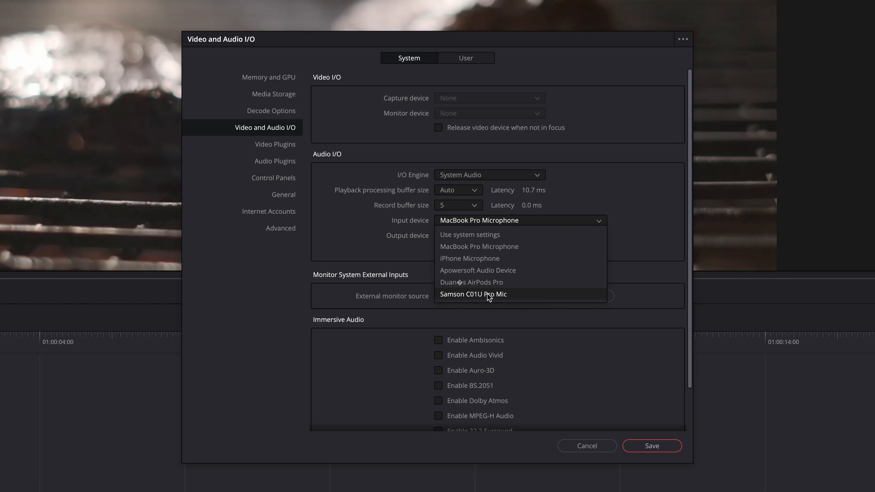
pyautogui.moveTo(487, 300)
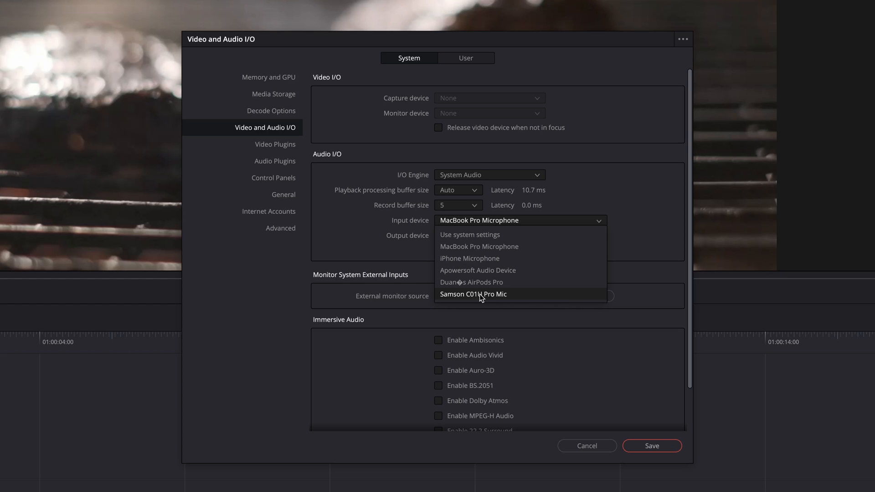
pyautogui.moveTo(483, 299)
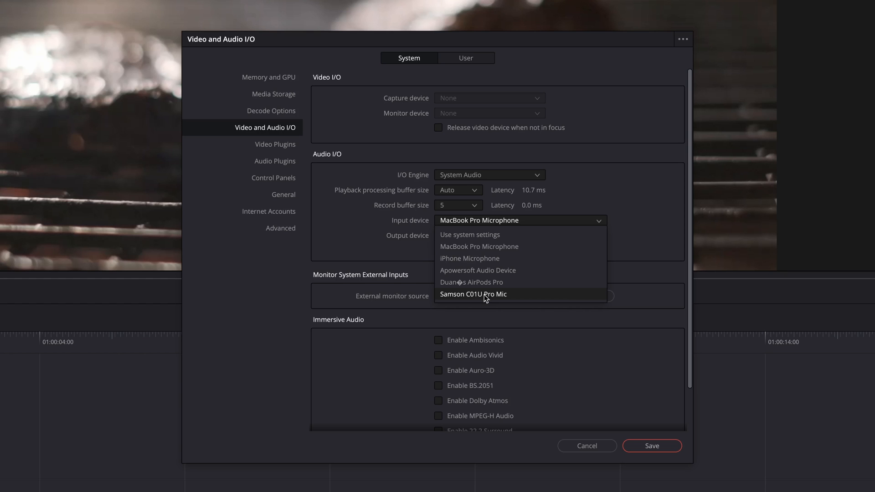
pyautogui.click(473, 294)
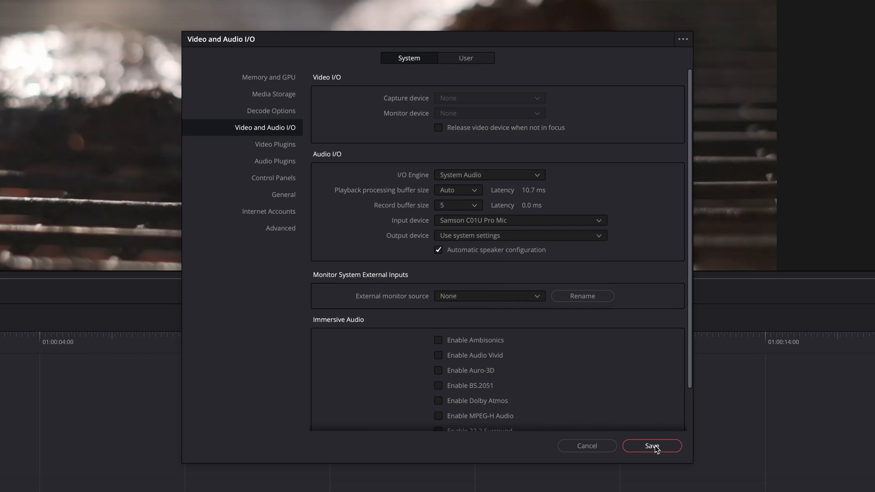
# - Save the preferences and bring up the A1 track's input source menu in the Fairlight mixer
pyautogui.click(651, 446)
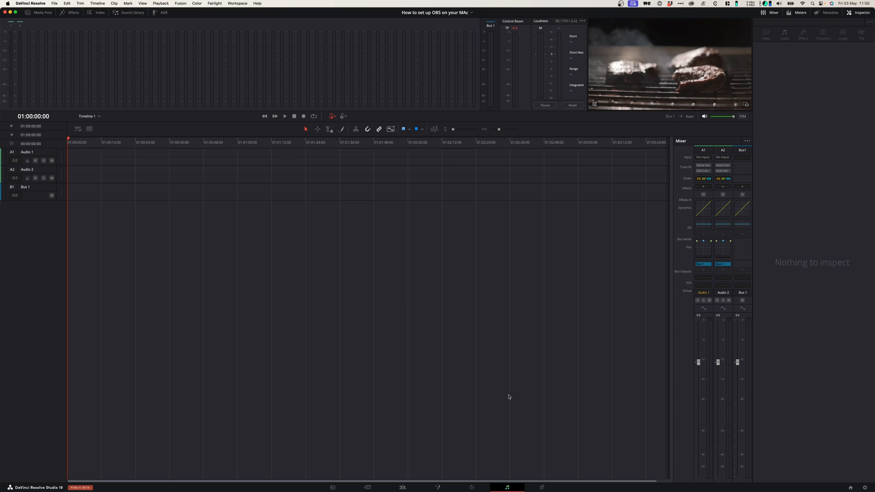
pyautogui.moveTo(640, 238)
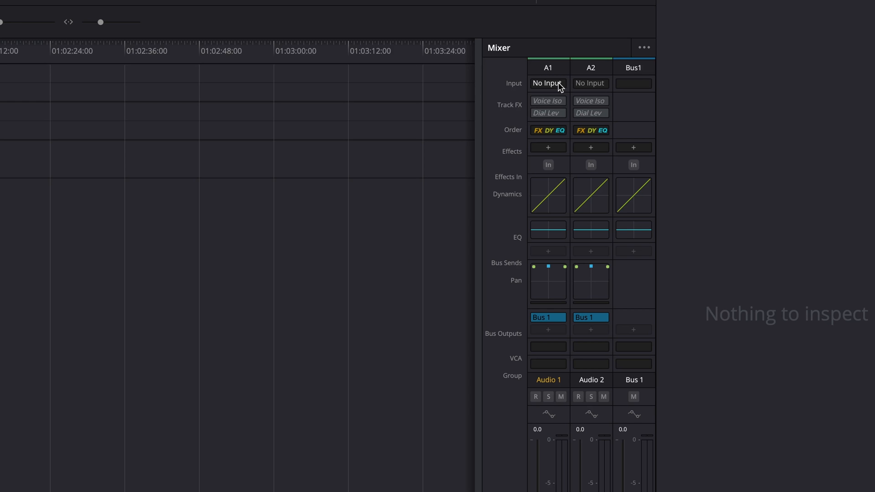
pyautogui.click(548, 83)
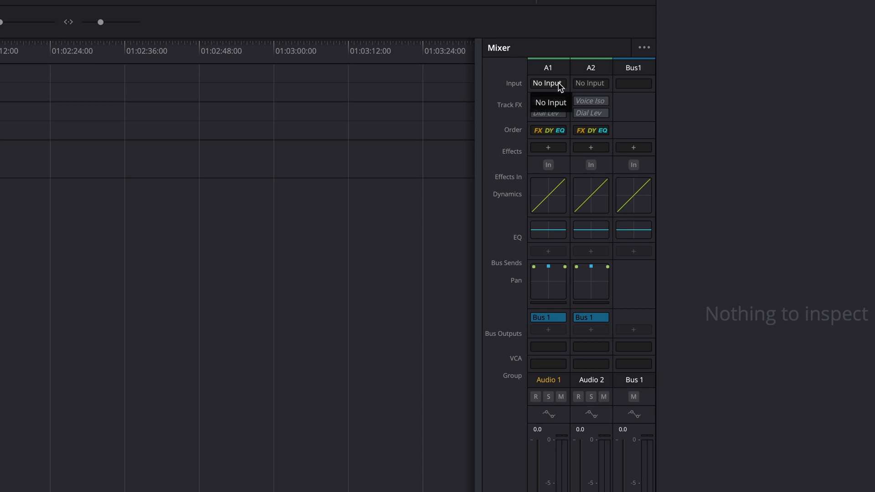
pyautogui.click(548, 83)
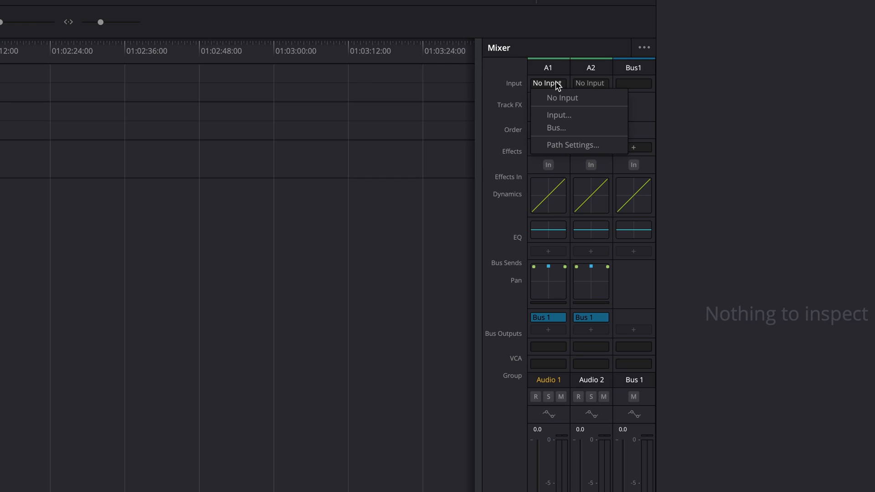
pyautogui.moveTo(559, 115)
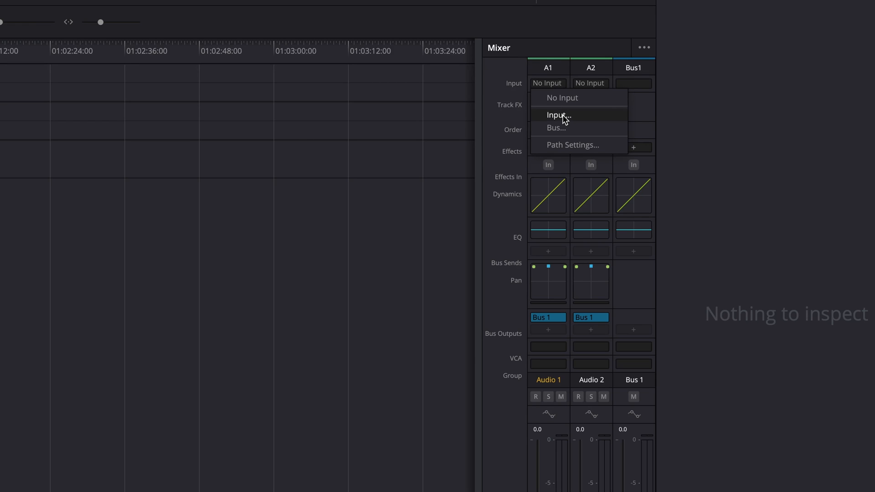
# - Patch the Samson mic into Audio 1's left and right channels
pyautogui.click(558, 115)
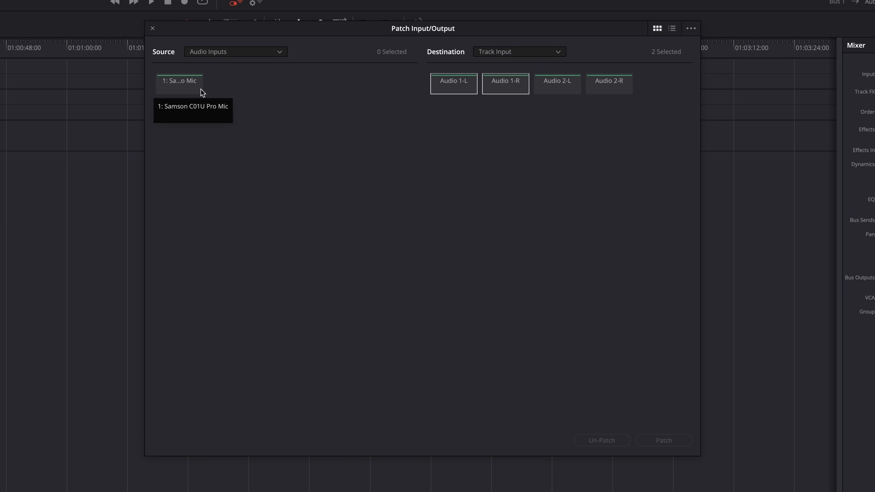
pyautogui.moveTo(184, 88)
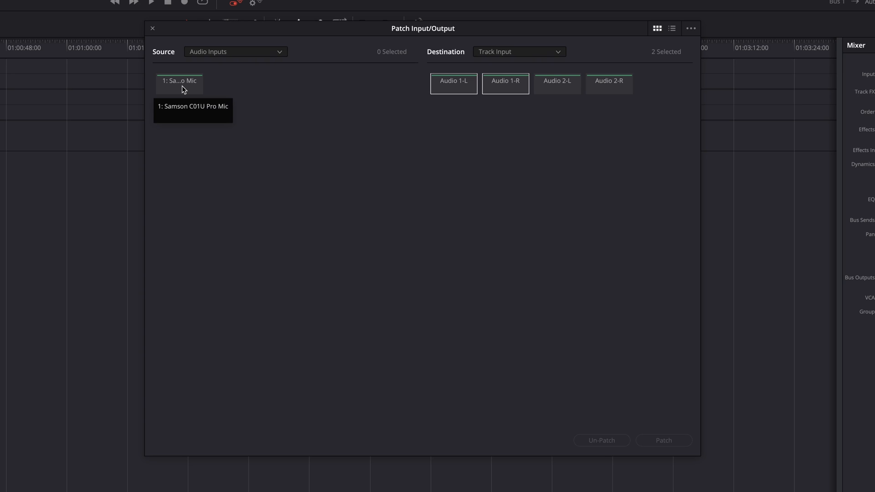
pyautogui.moveTo(187, 89)
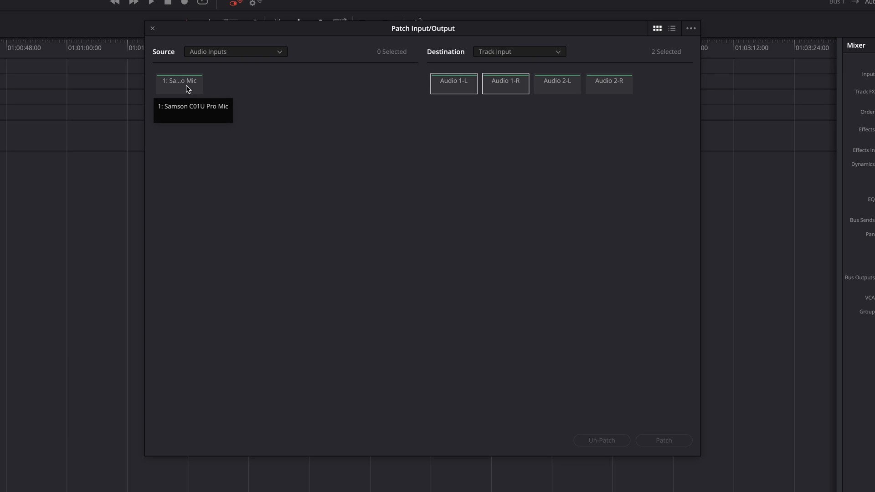
pyautogui.click(180, 83)
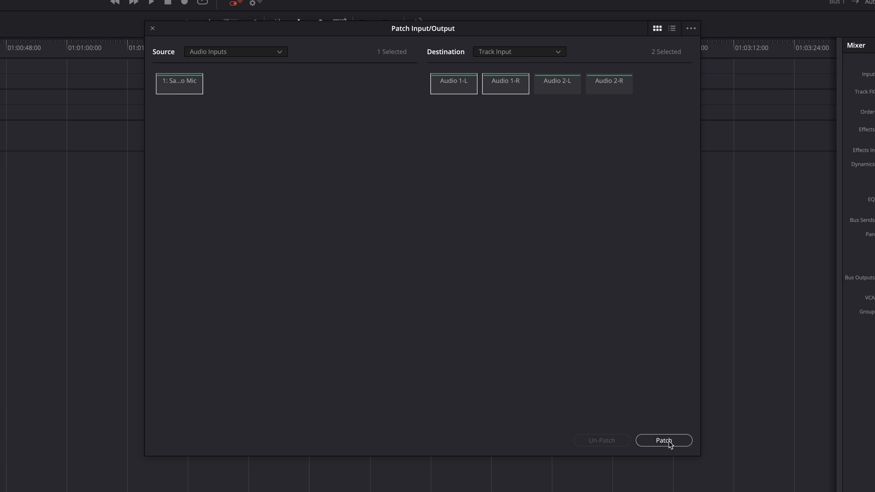
pyautogui.click(663, 440)
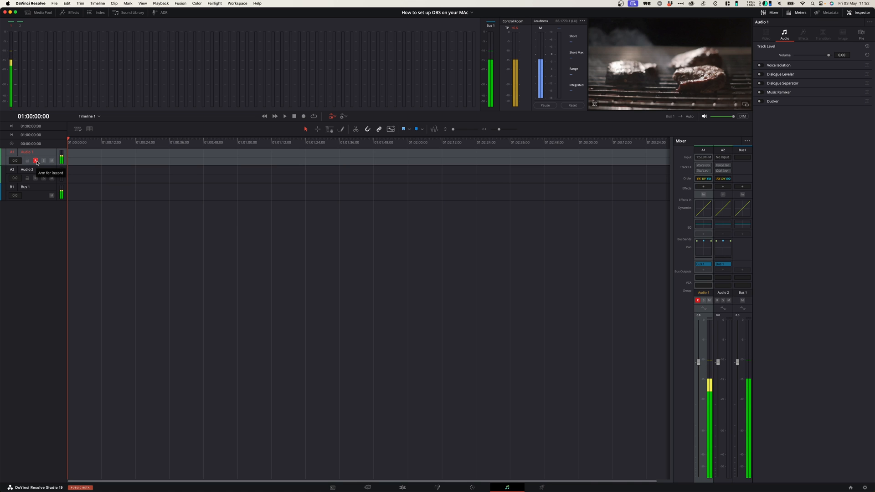
# - Arm Audio 1 for recording so the mic signal shows on its meters
pyautogui.click(36, 160)
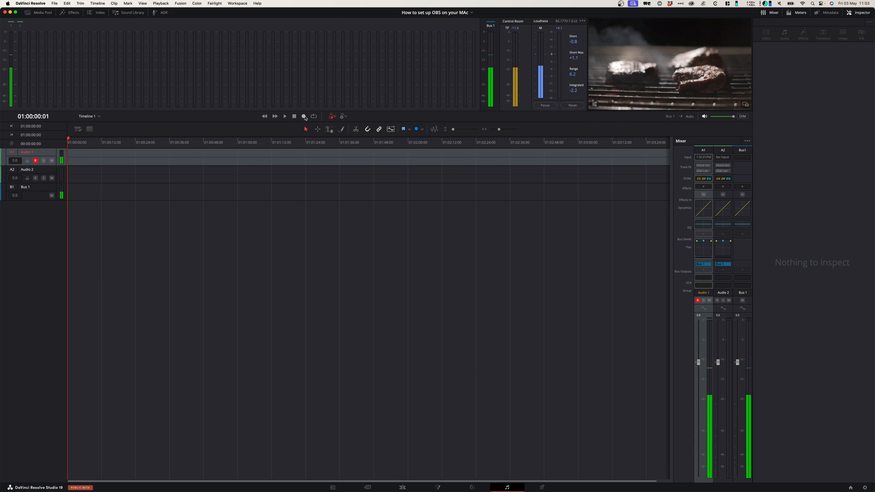
pyautogui.moveTo(305, 115)
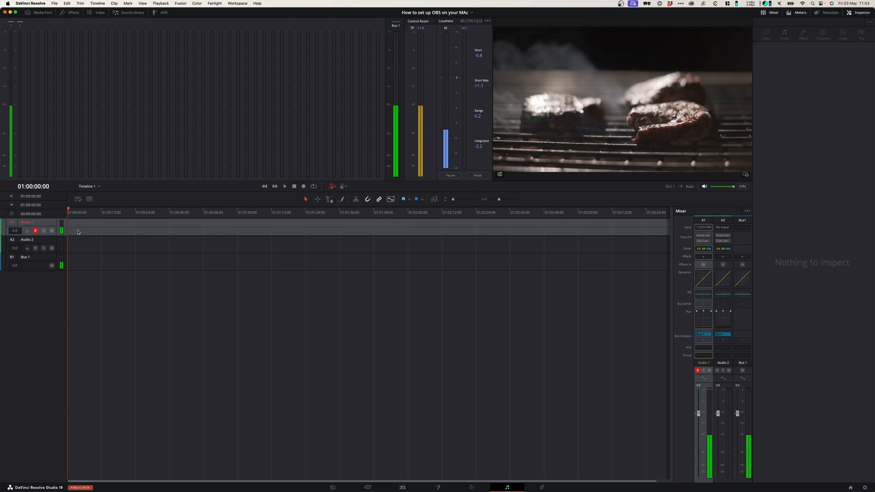
pyautogui.click(303, 186)
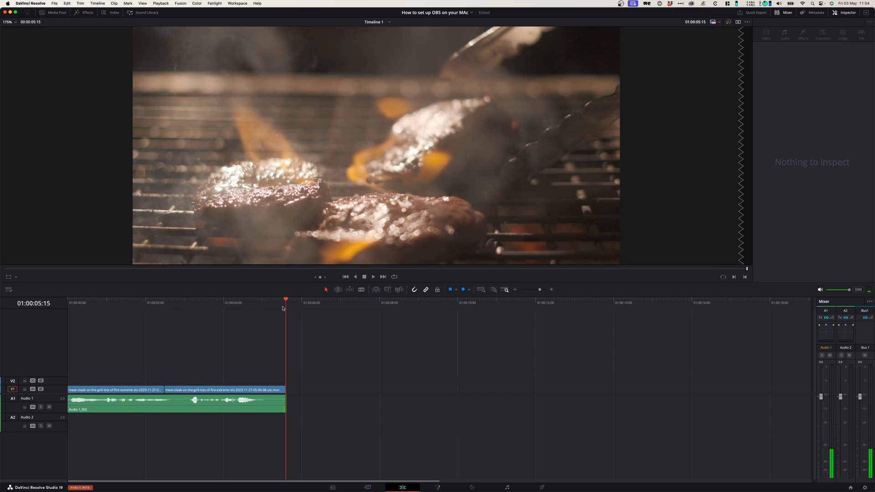
# - Move the playhead near the start of the recorded voiceover and play it back
pyautogui.click(102, 302)
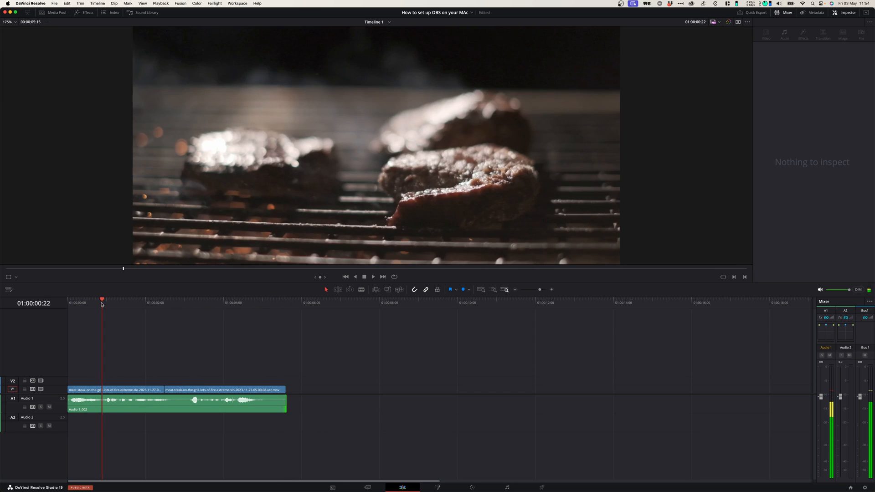